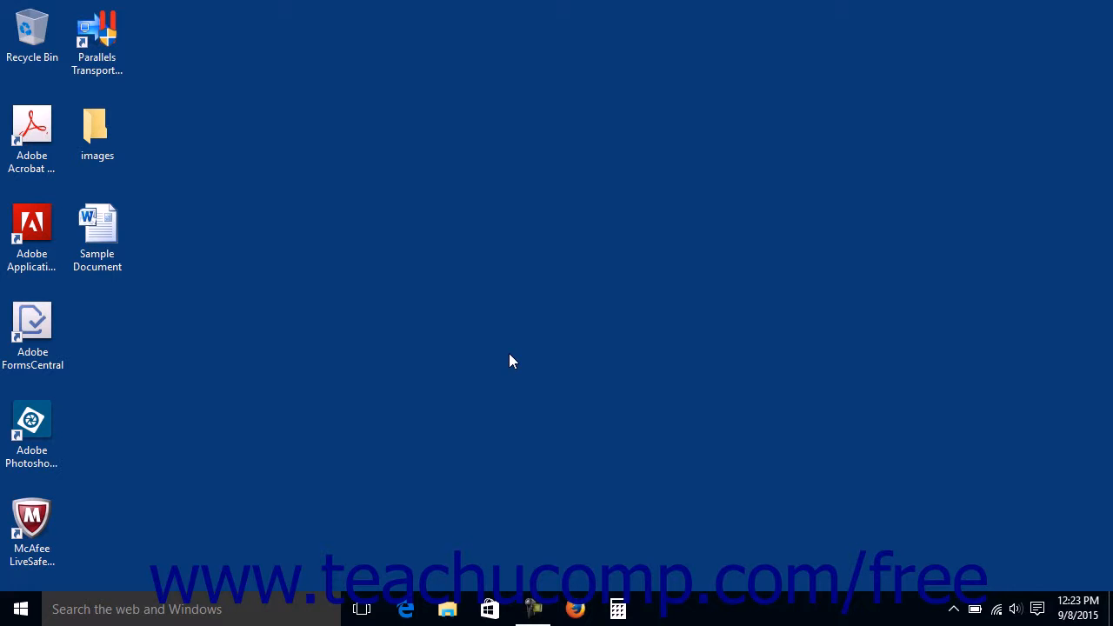
pyautogui.moveTo(62, 563)
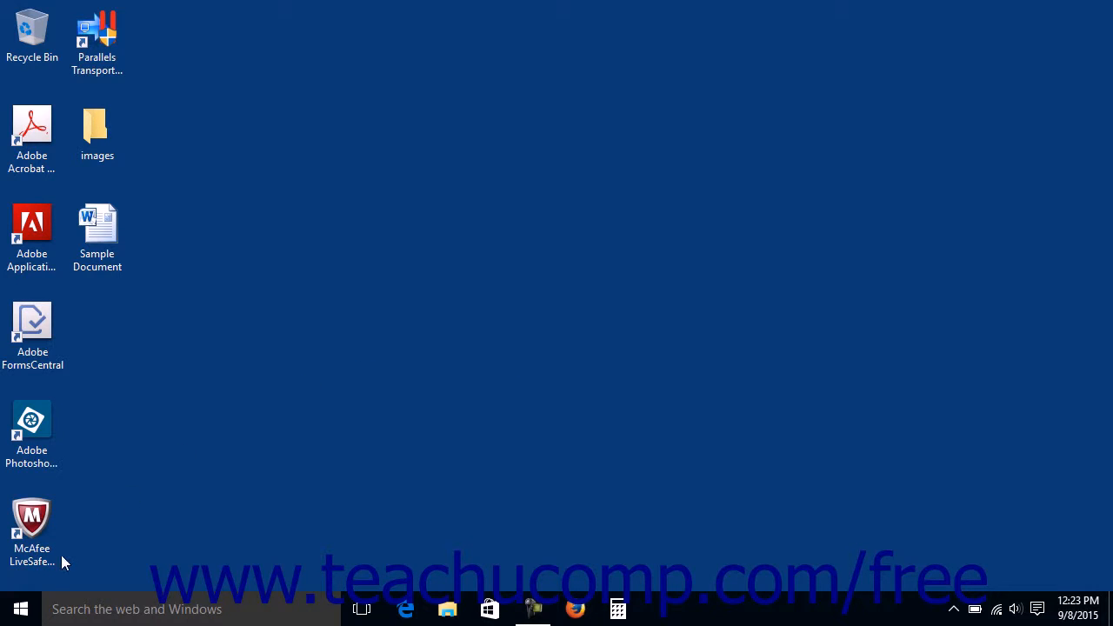
# Step: Launch the Settings app from the Start menu to reach its home page of categories
pyautogui.click(19, 609)
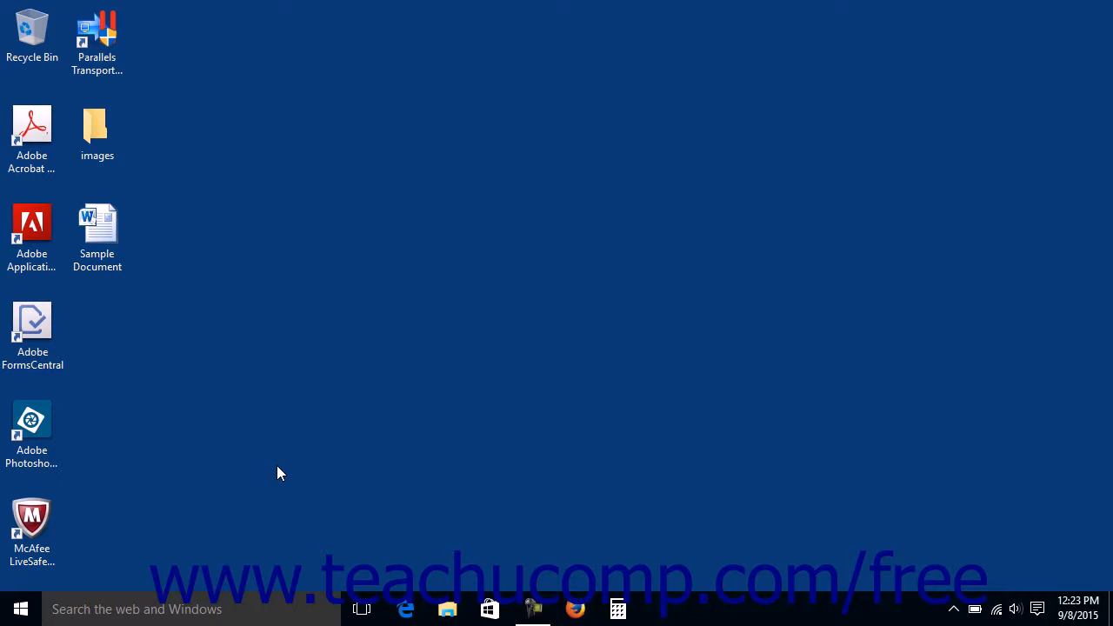
pyautogui.moveTo(270, 476)
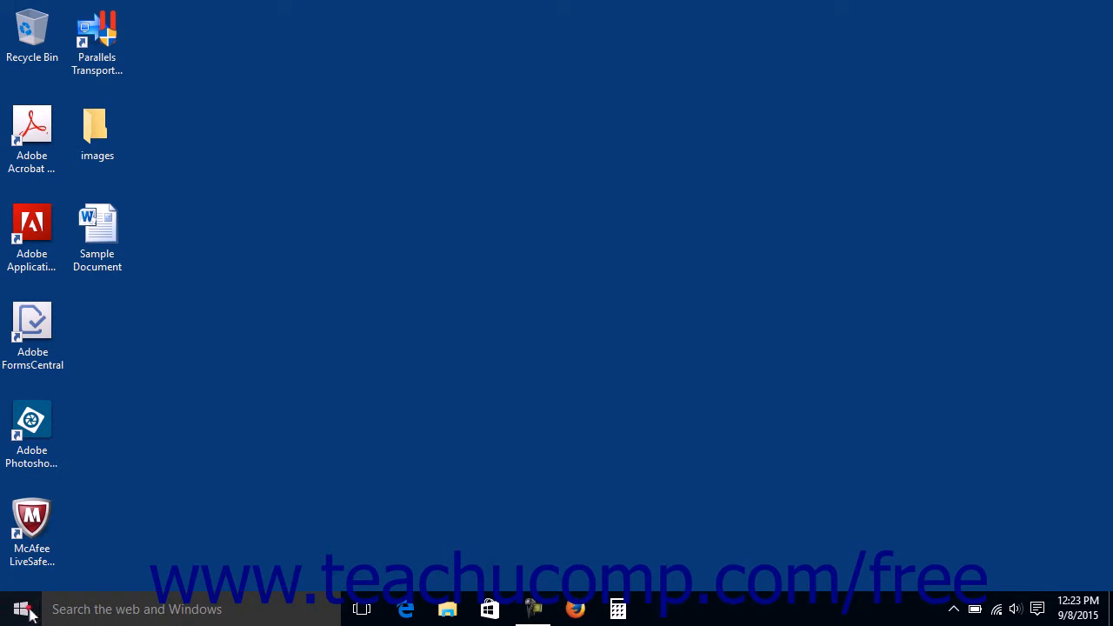
pyautogui.click(21, 609)
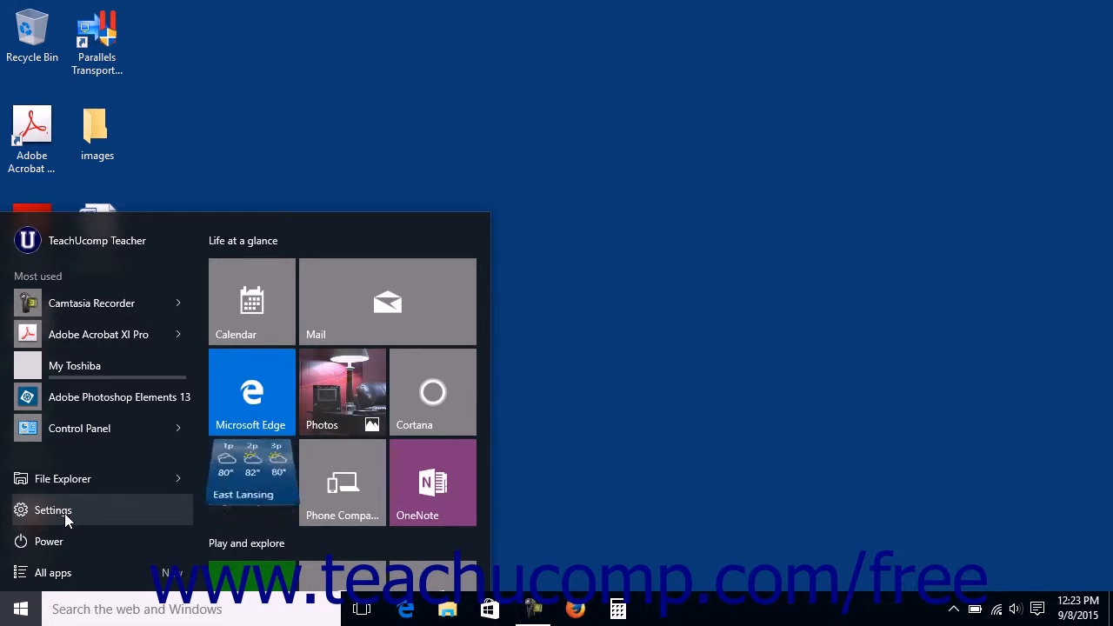
pyautogui.click(52, 510)
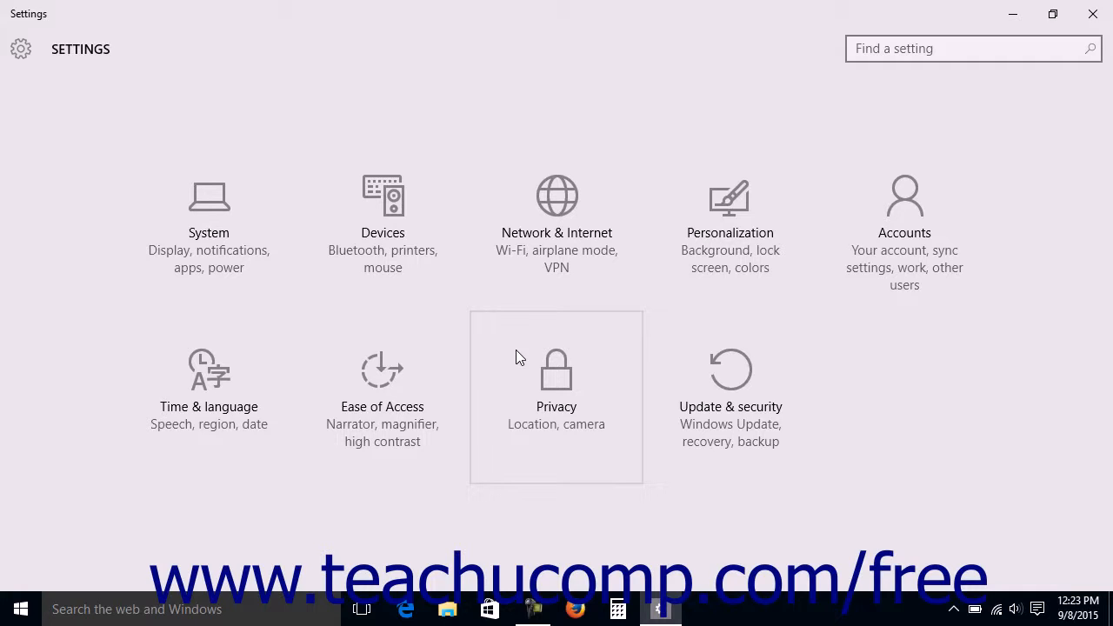
pyautogui.moveTo(721, 256)
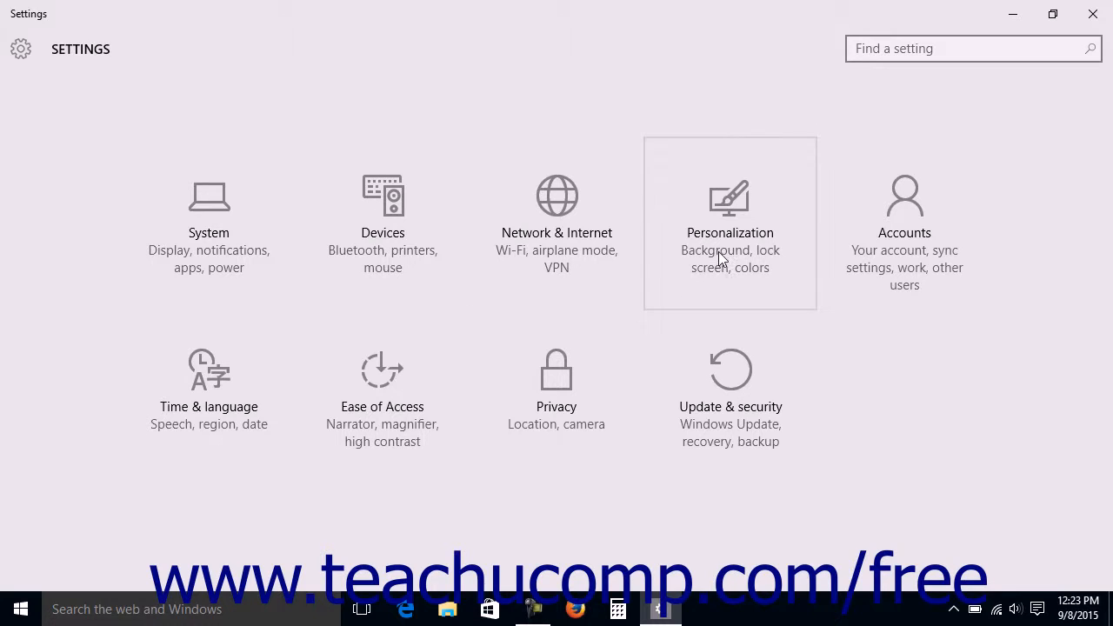
# Step: In Personalization > Start, switch 'Use Start full screen' On and close Settings
pyautogui.click(729, 223)
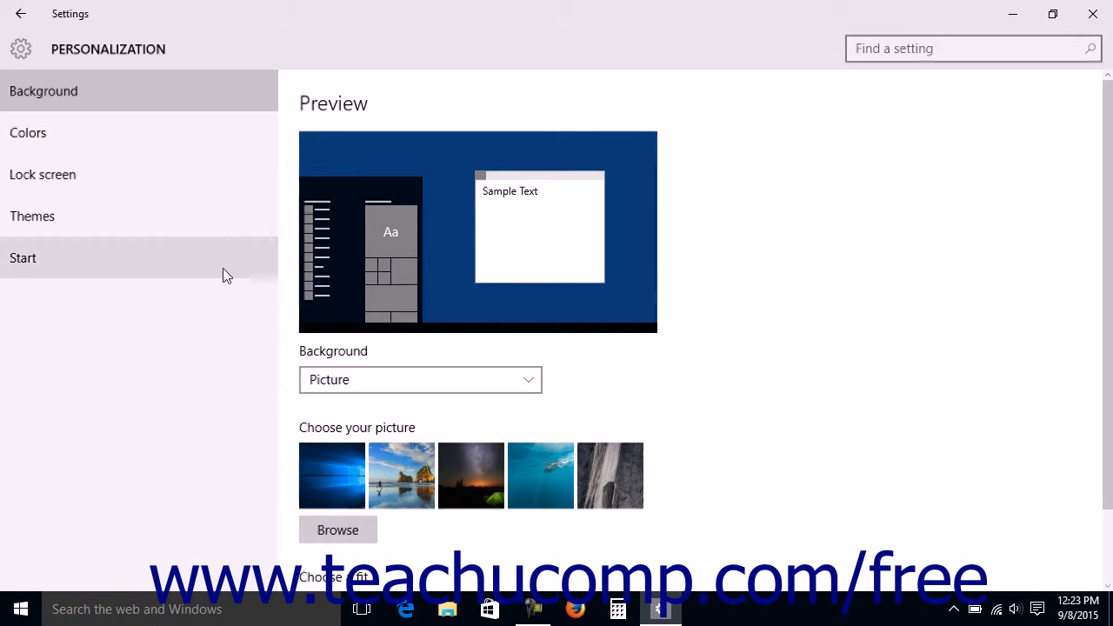
pyautogui.click(24, 258)
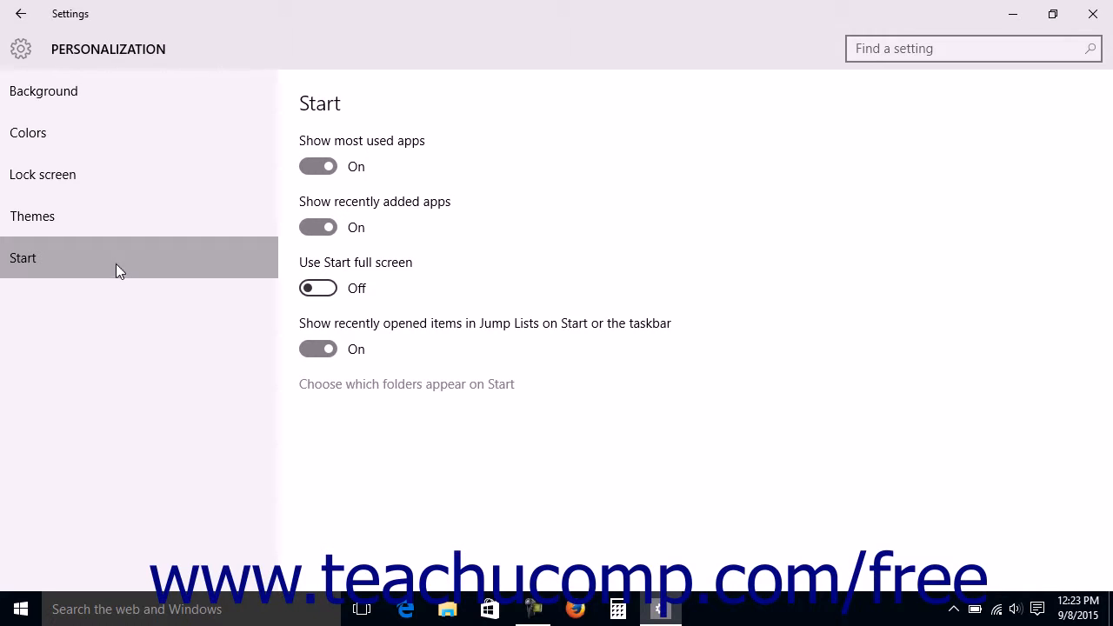
pyautogui.moveTo(141, 264)
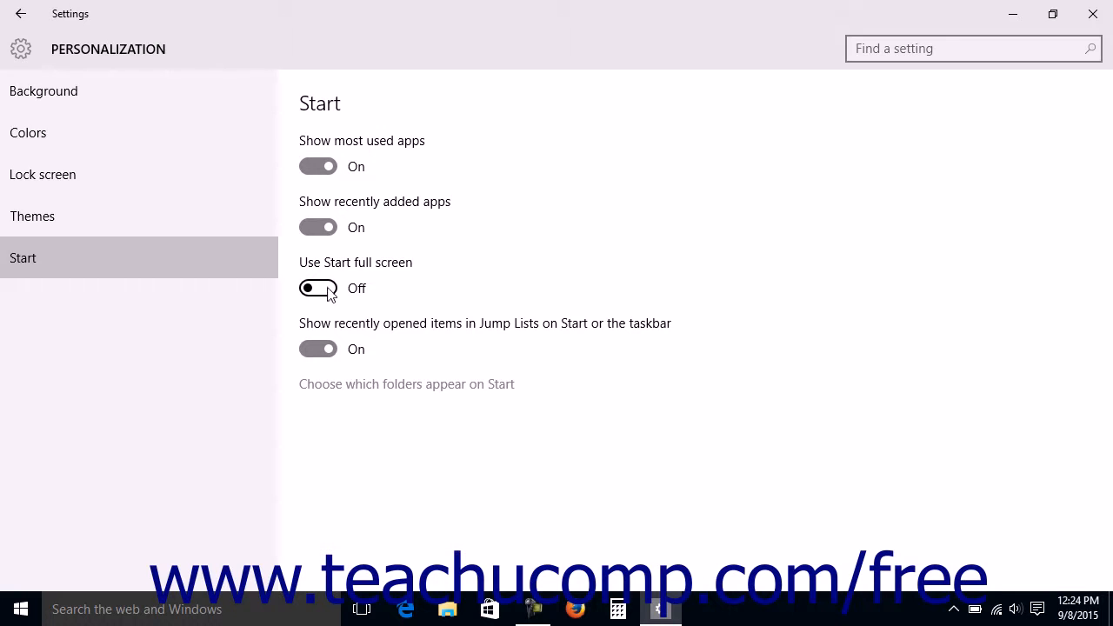
pyautogui.click(318, 288)
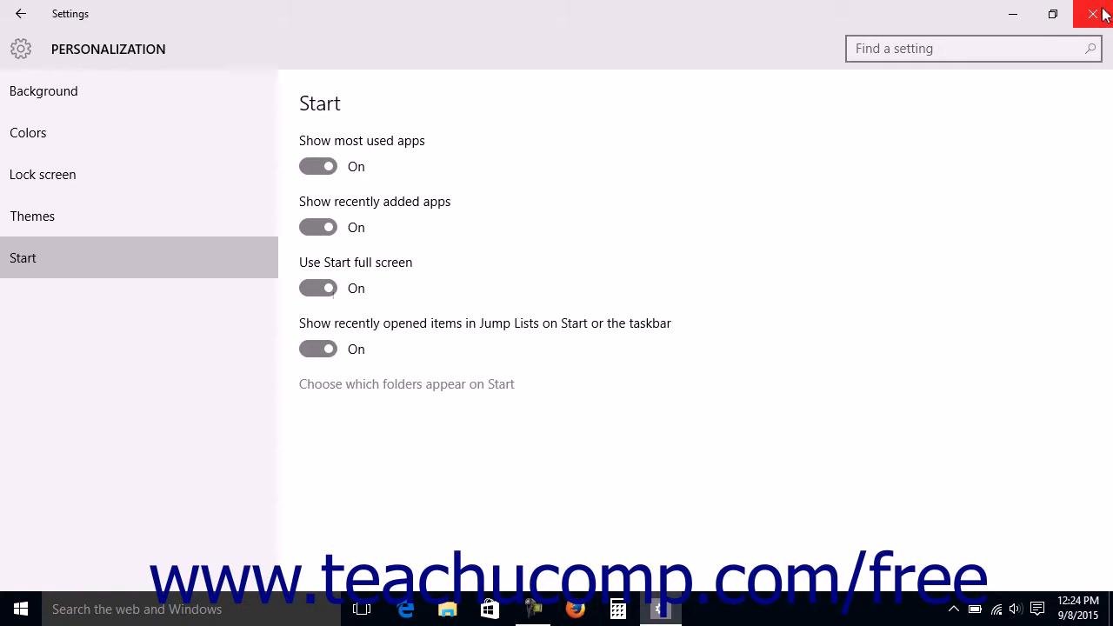
pyautogui.click(1093, 13)
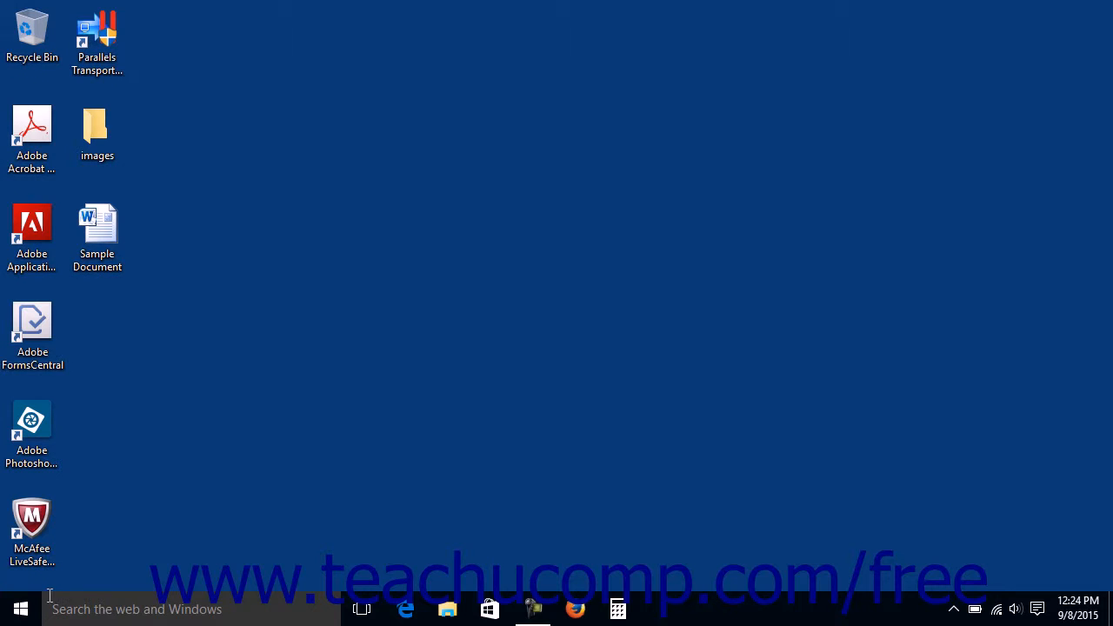
pyautogui.moveTo(20, 609)
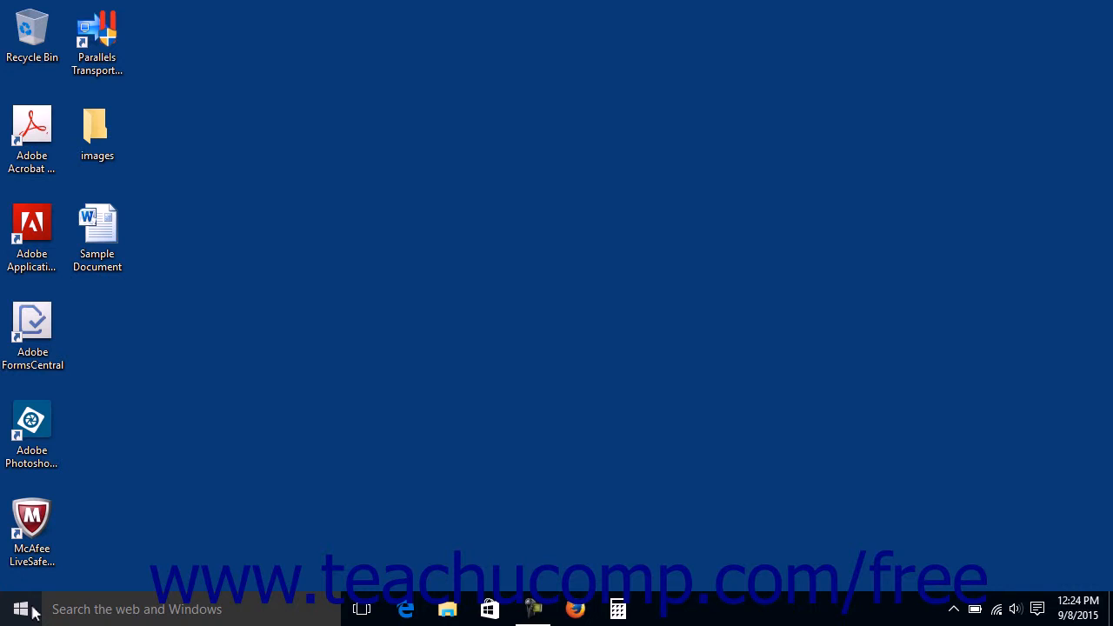
# Step: Show Start covering the whole screen, dismiss it, and bring it up full screen again
pyautogui.click(18, 609)
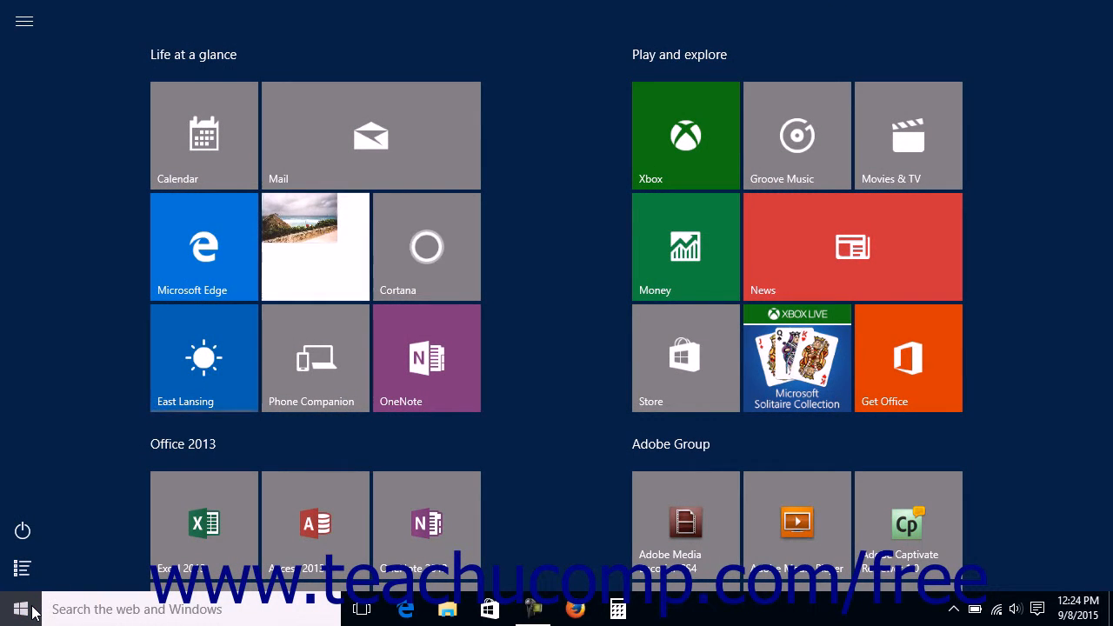
pyautogui.click(20, 608)
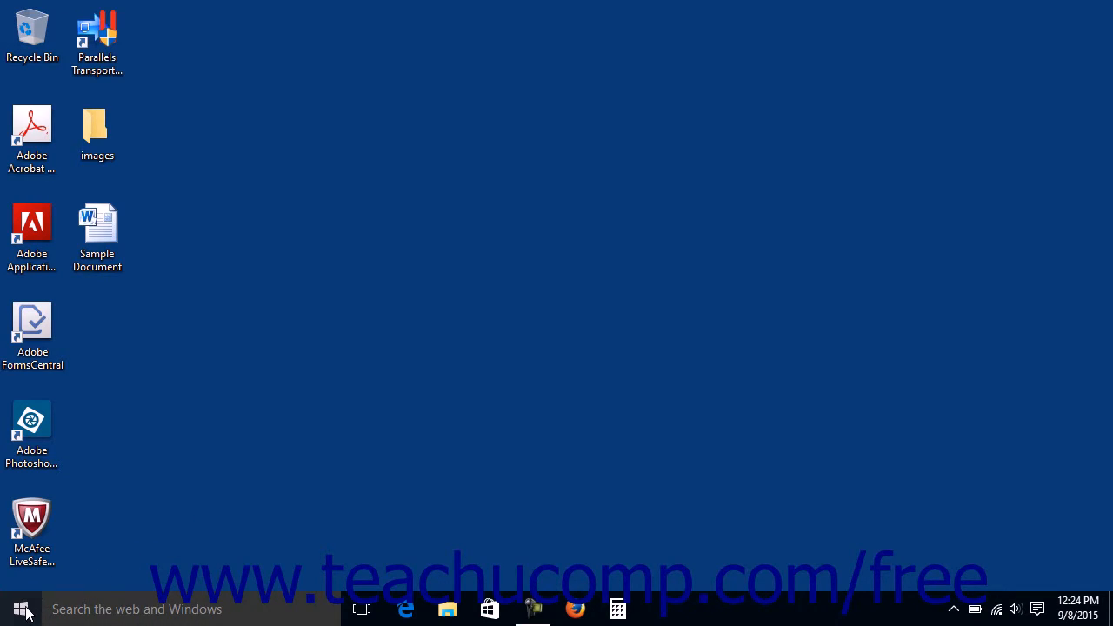
pyautogui.click(21, 608)
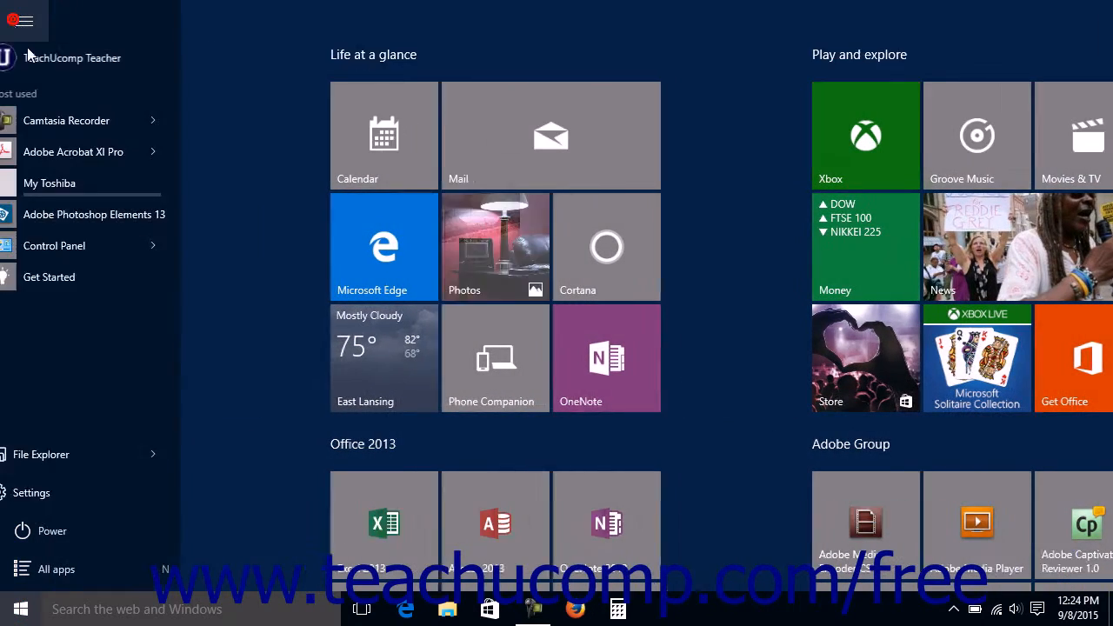
# Step: In Personalization > Start, switch 'Use Start full screen' Off and confirm Start opens at normal size
pyautogui.click(30, 492)
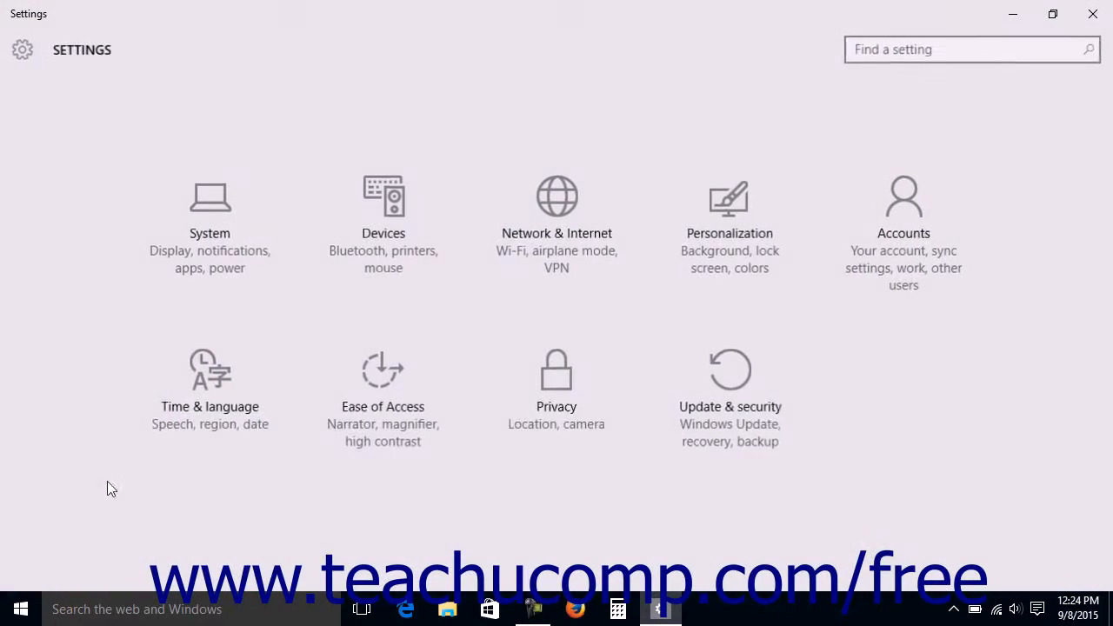
pyautogui.click(728, 218)
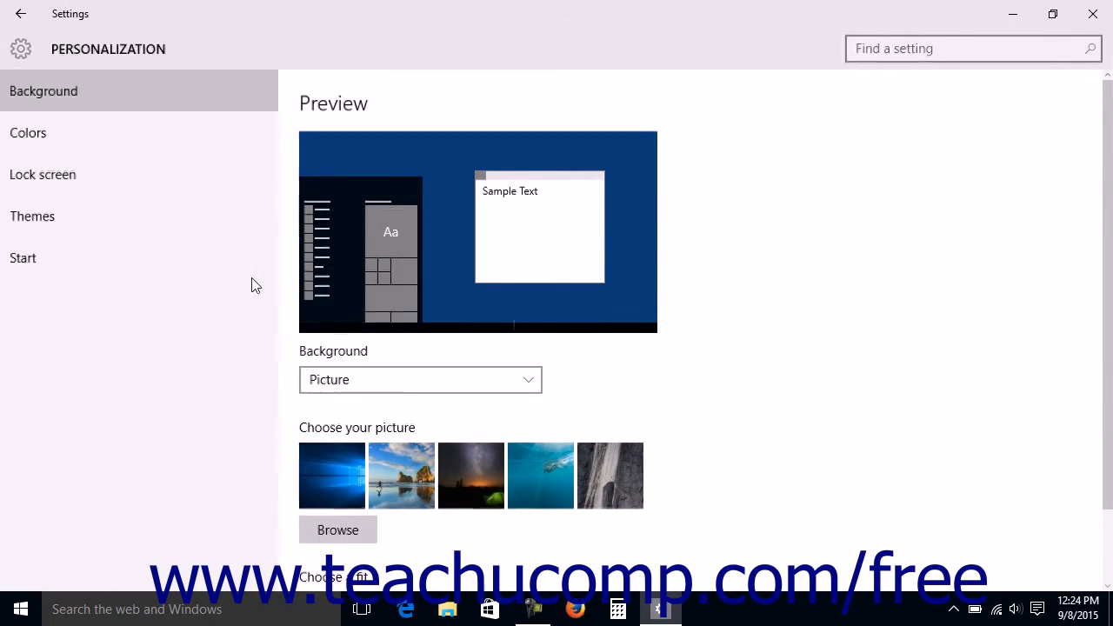
pyautogui.click(24, 257)
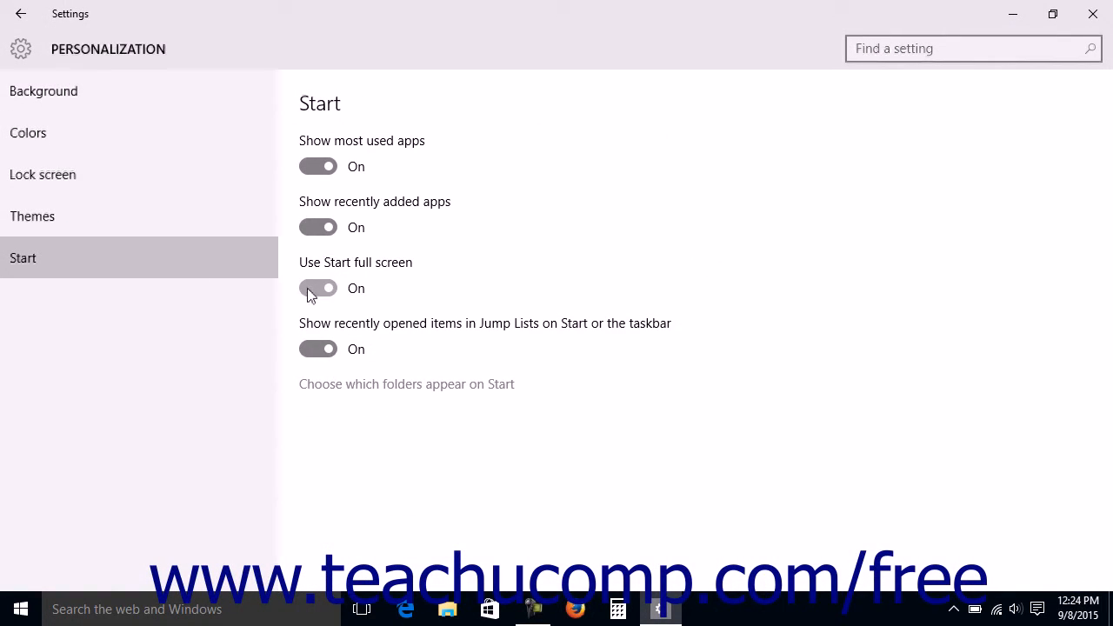
pyautogui.click(317, 287)
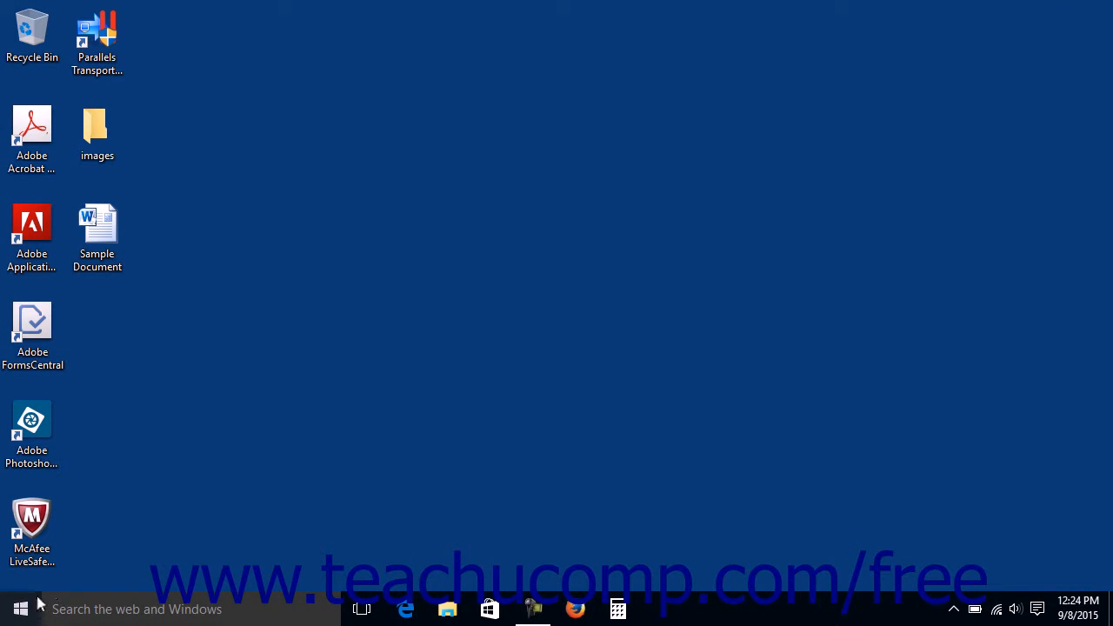
pyautogui.click(20, 608)
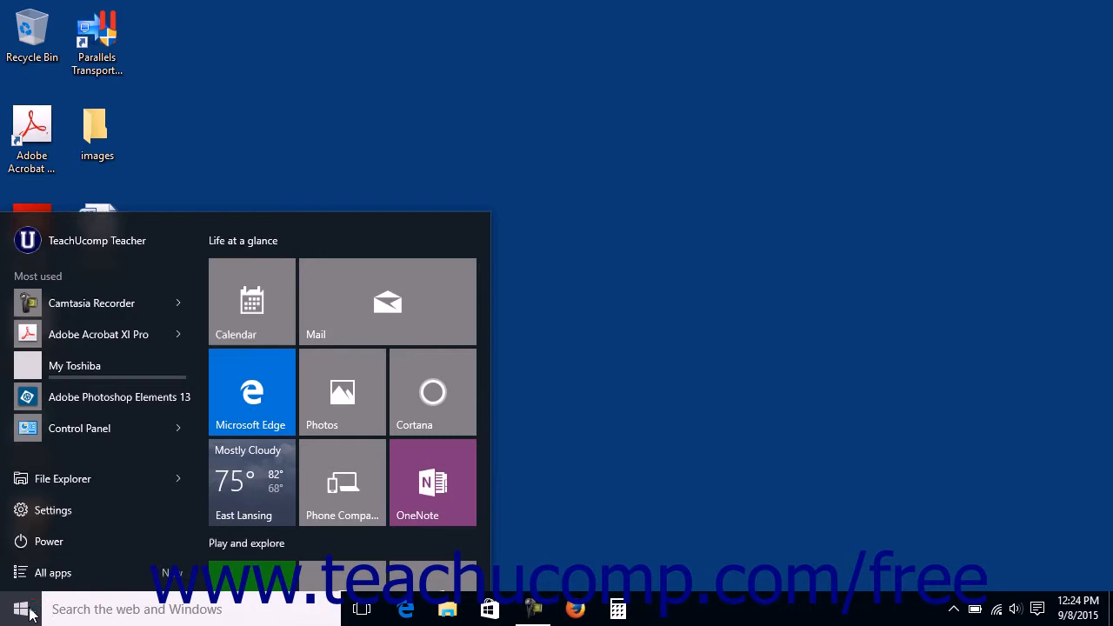